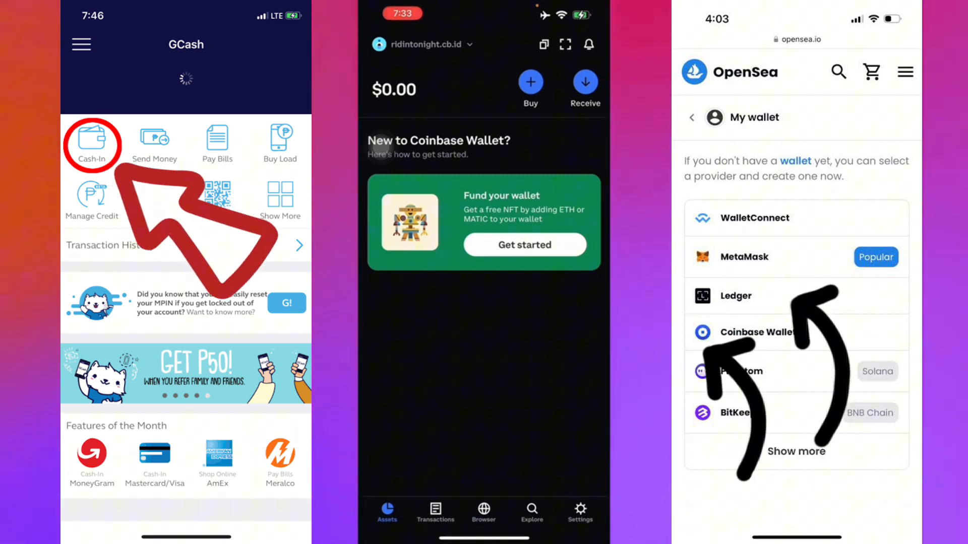
Check the empty transaction history, then open Ethereum's price page showing a 0.00000 ETH balance
click(583, 82)
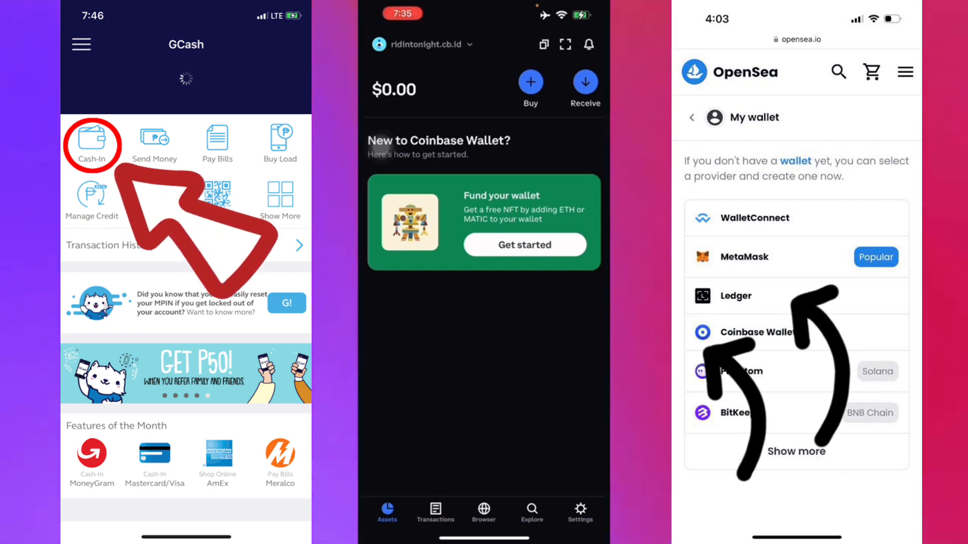
click(530, 82)
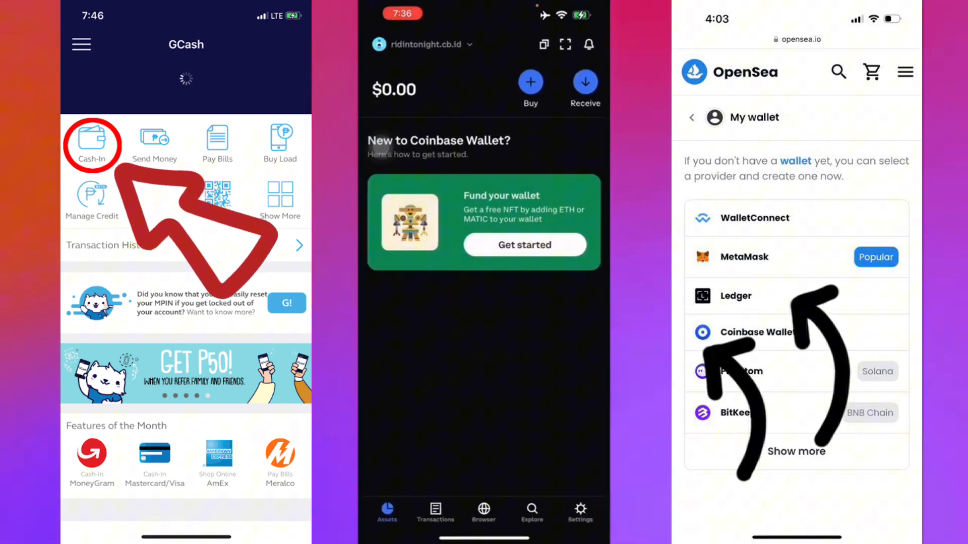
click(435, 511)
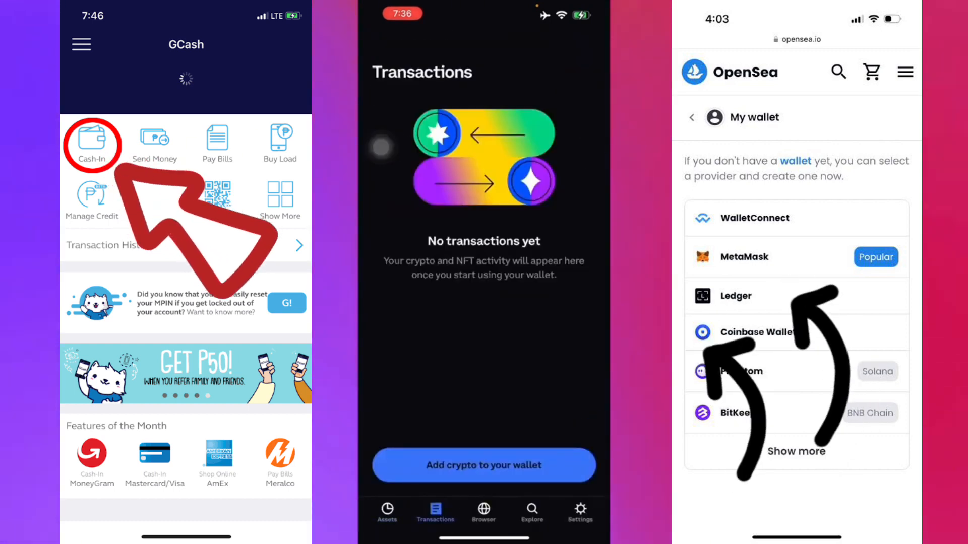
click(532, 511)
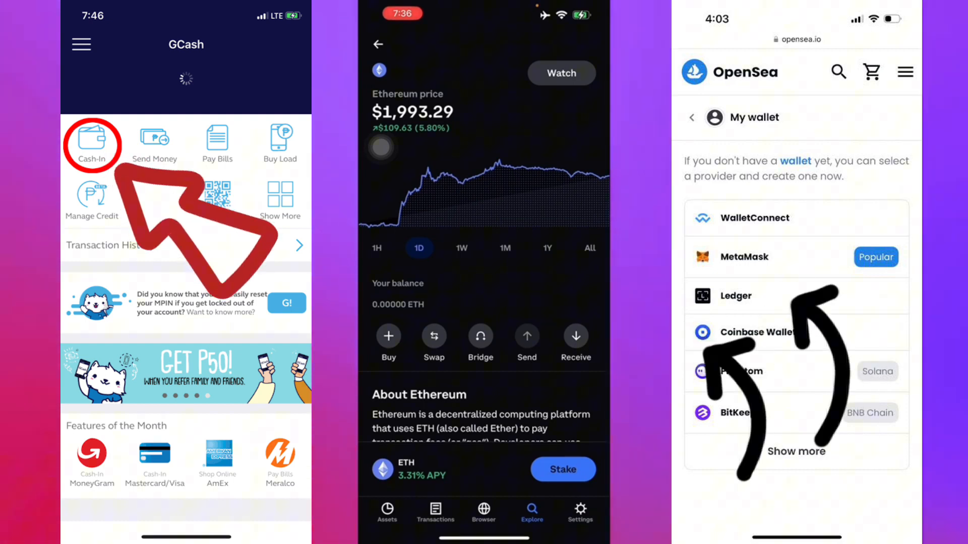
Read Ethereum's About section and market stats, then return to the Explore coin listing
scroll(down, 3)
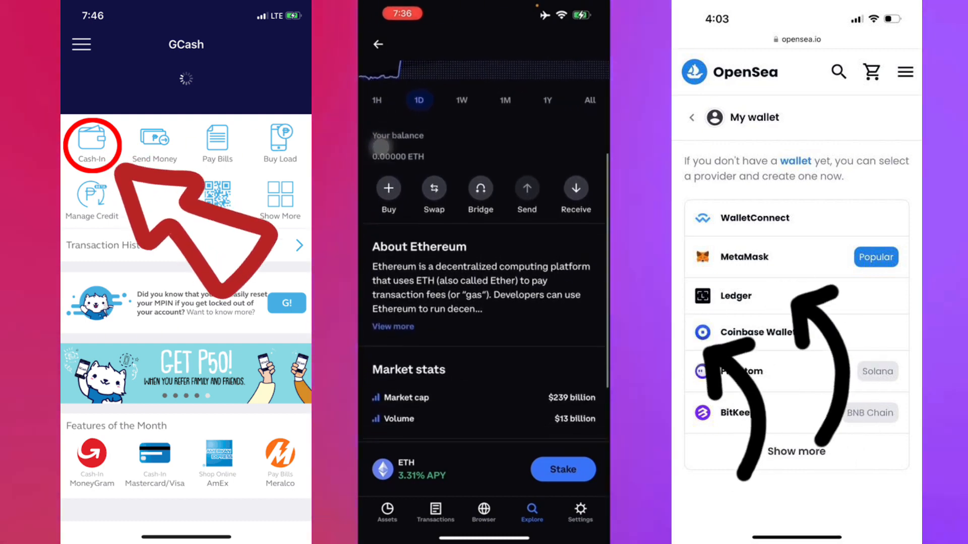
click(388, 188)
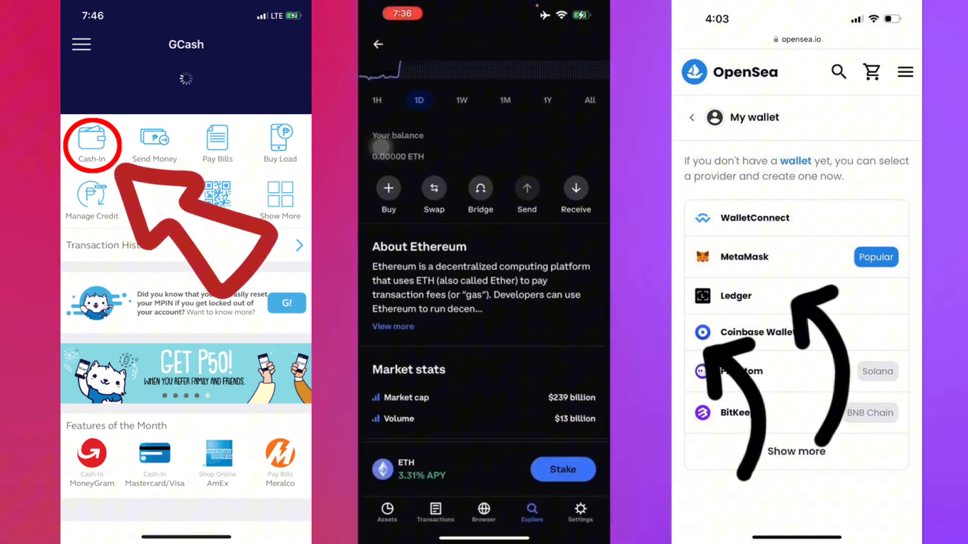
scroll(down, 3)
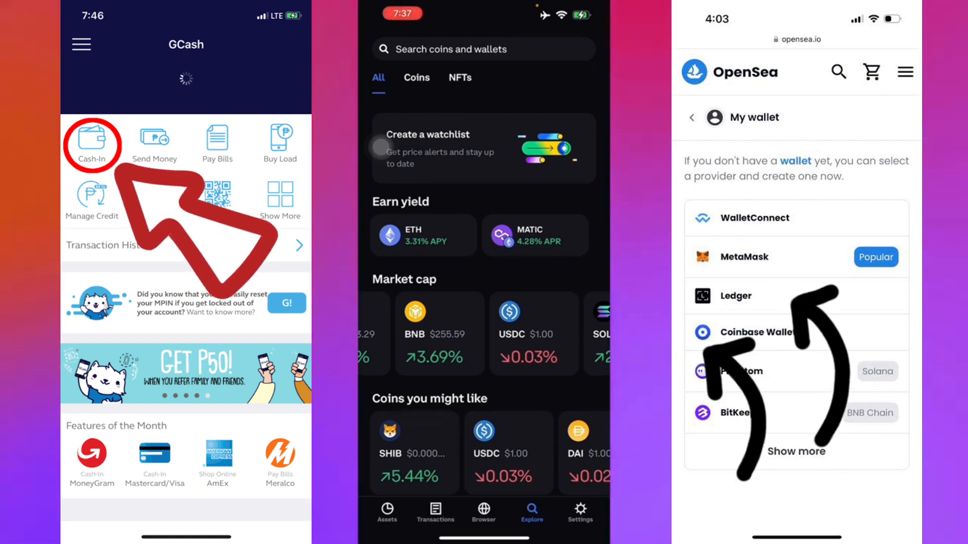
Browse market caps, top movers, trending coins and quests, then return to the $0.00 wallet home
scroll(left, 3)
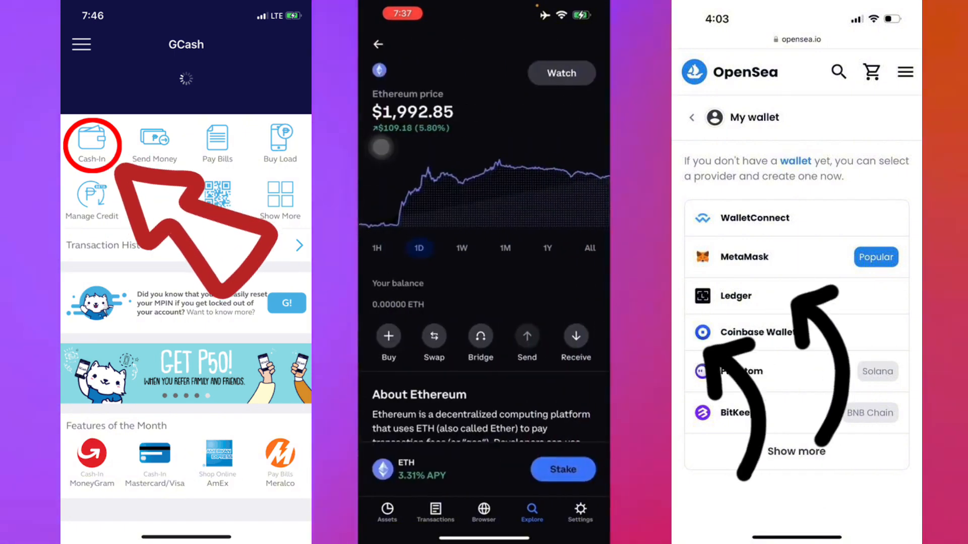
click(531, 512)
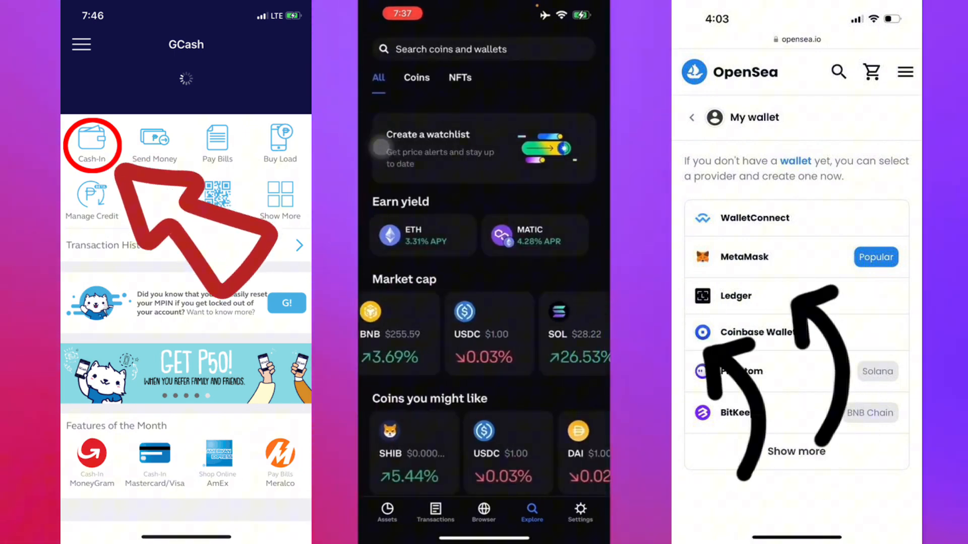
scroll(left, 3)
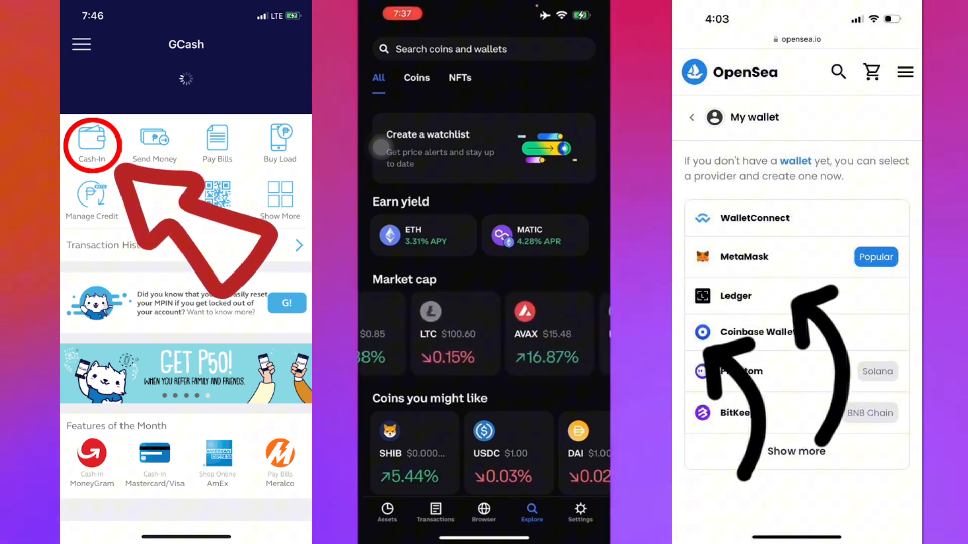
scroll(down, 3)
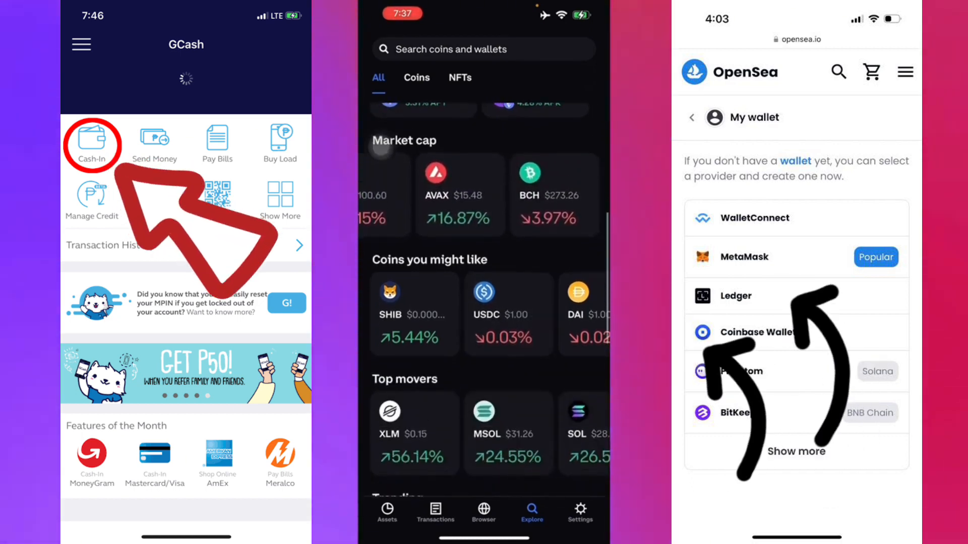
scroll(down, 3)
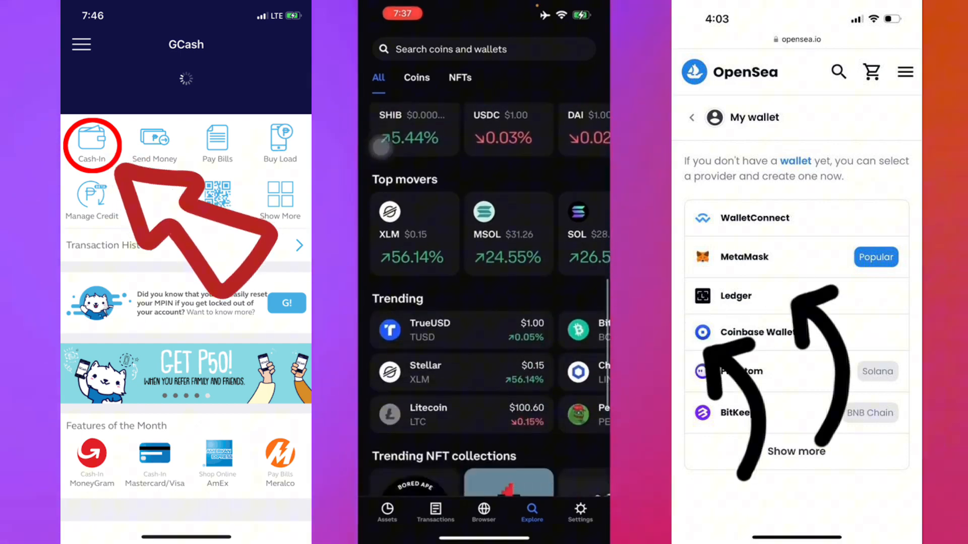
scroll(up, 3)
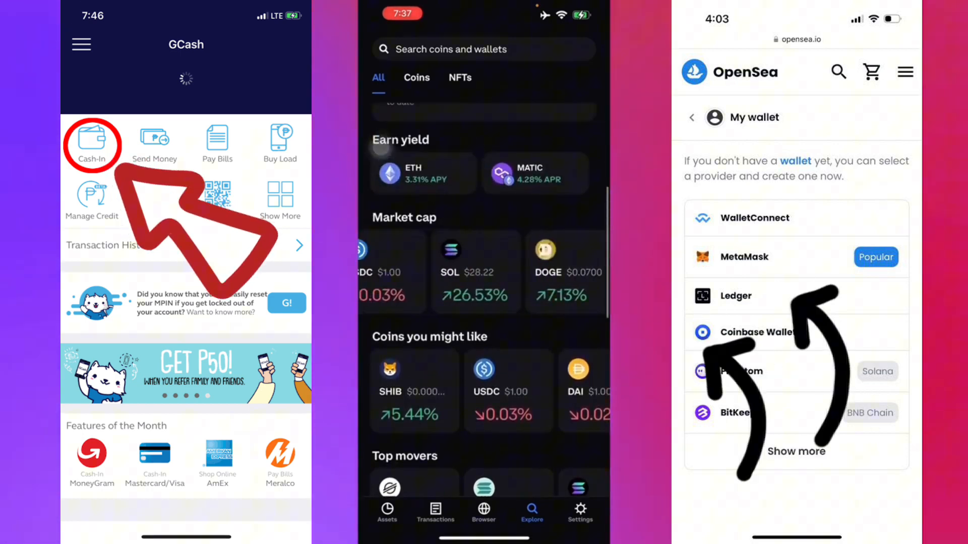
scroll(up, 3)
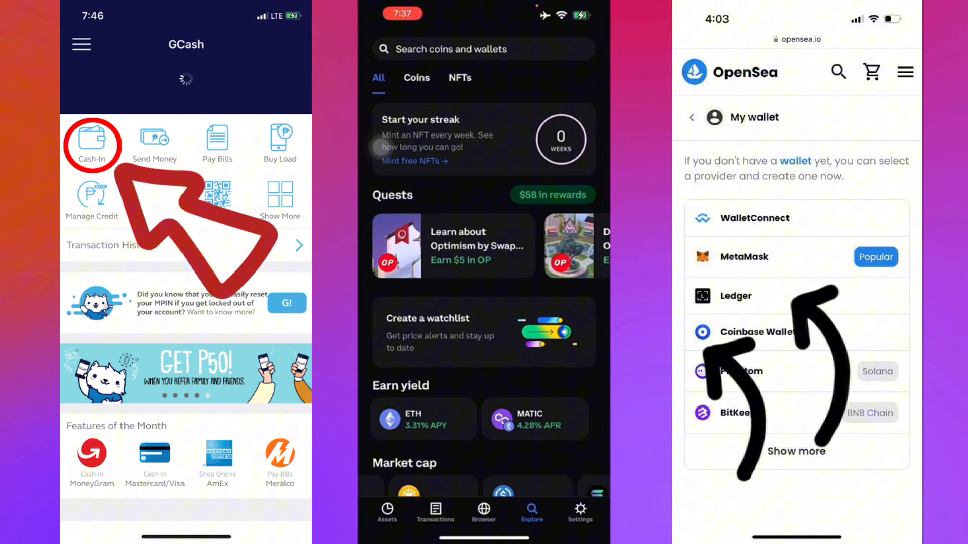
click(387, 511)
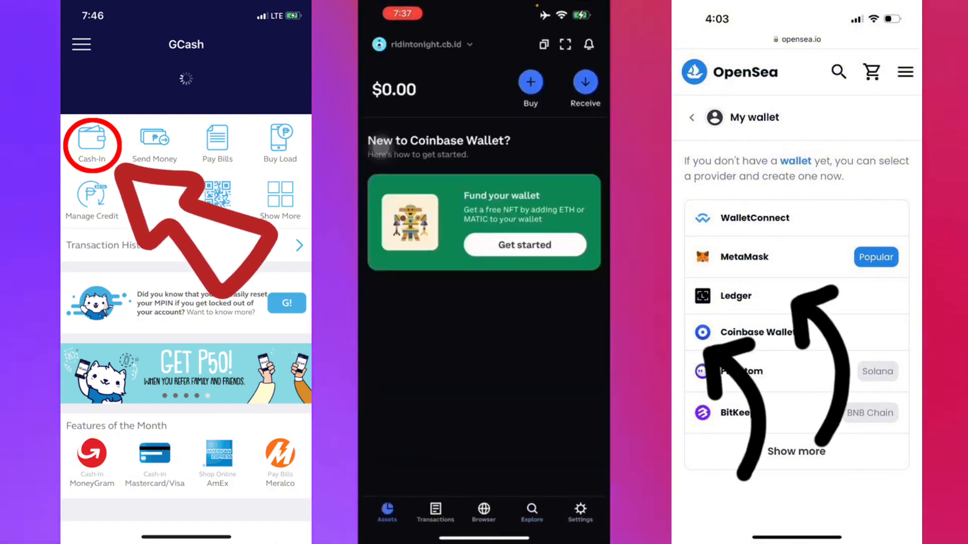